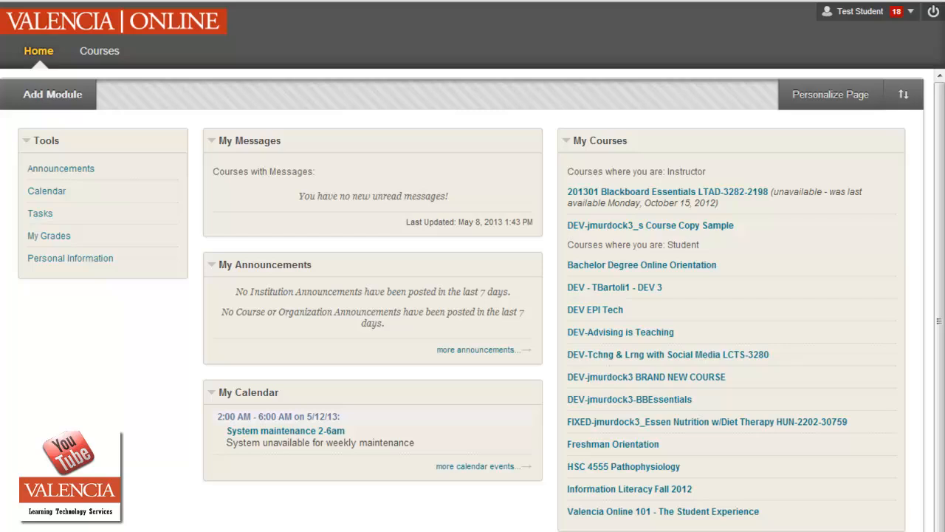
mouse_move(9, 529)
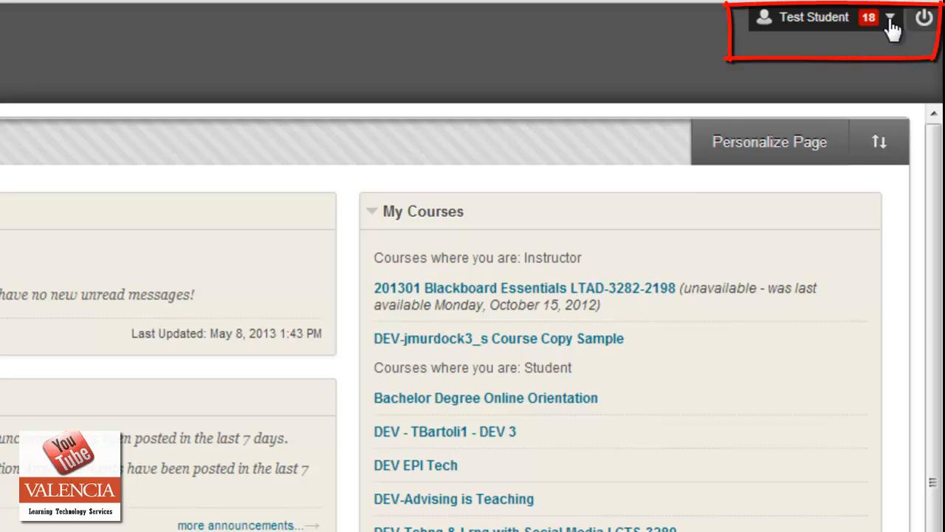
- Expand the global navigation menu under the student's name and switch it to the Settings links
click(889, 17)
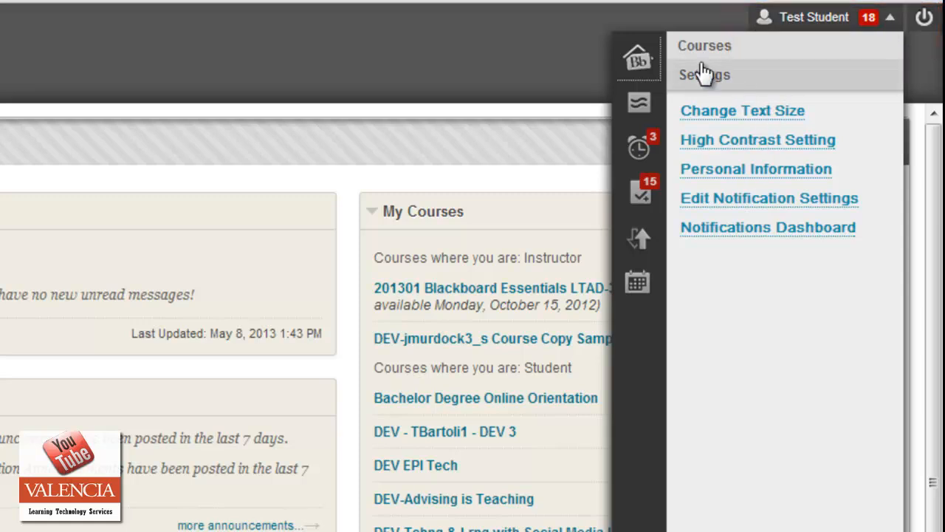
click(703, 44)
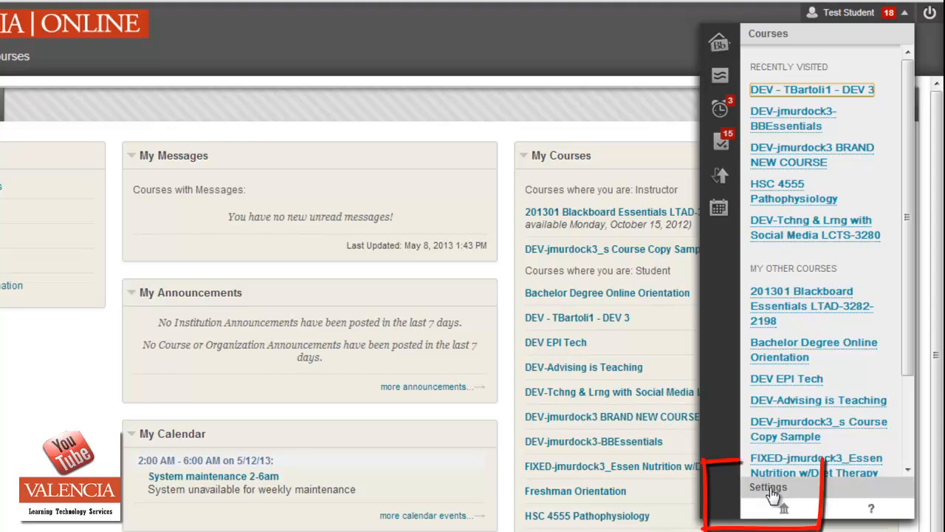
click(768, 487)
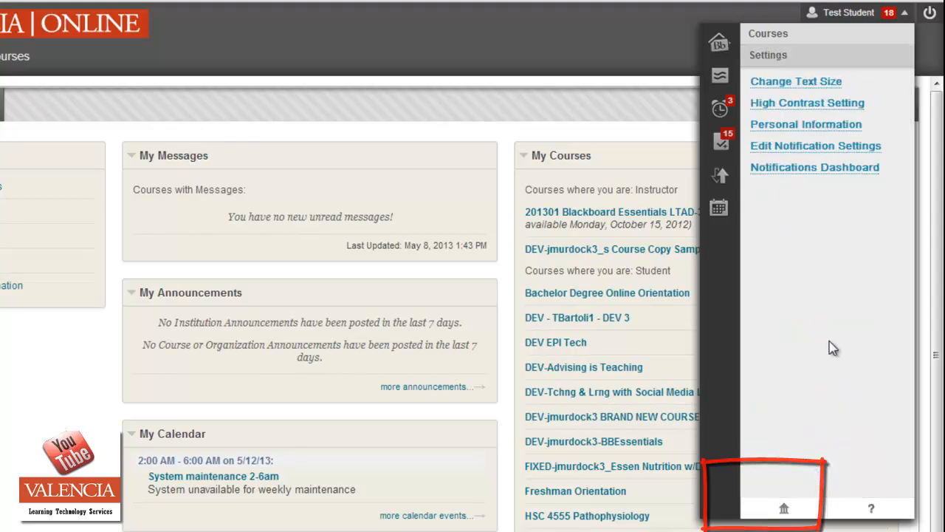
mouse_move(801, 126)
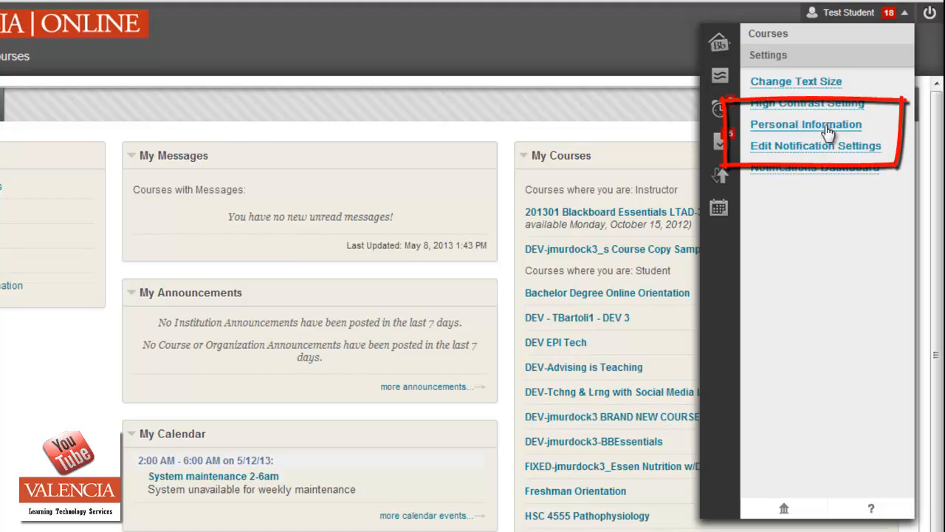
- Go to the Personal Information page from the Settings links
click(806, 124)
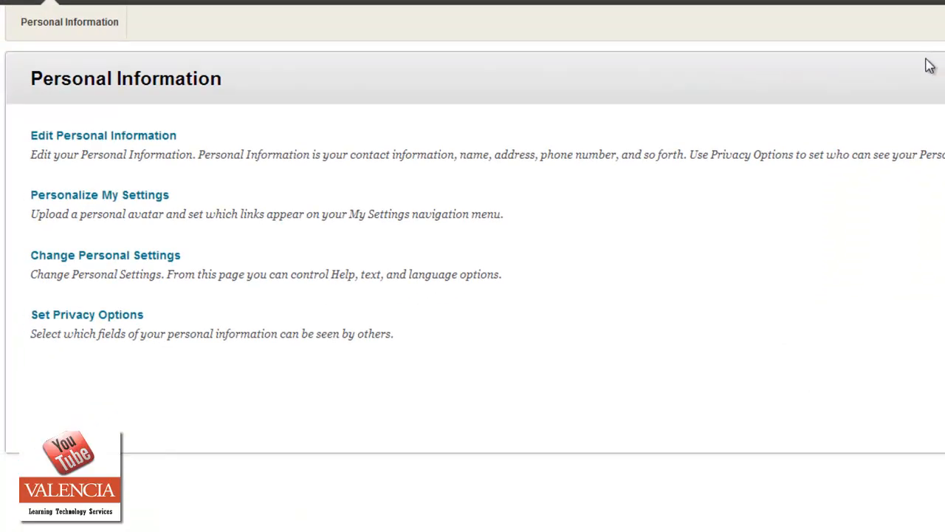
mouse_move(597, 511)
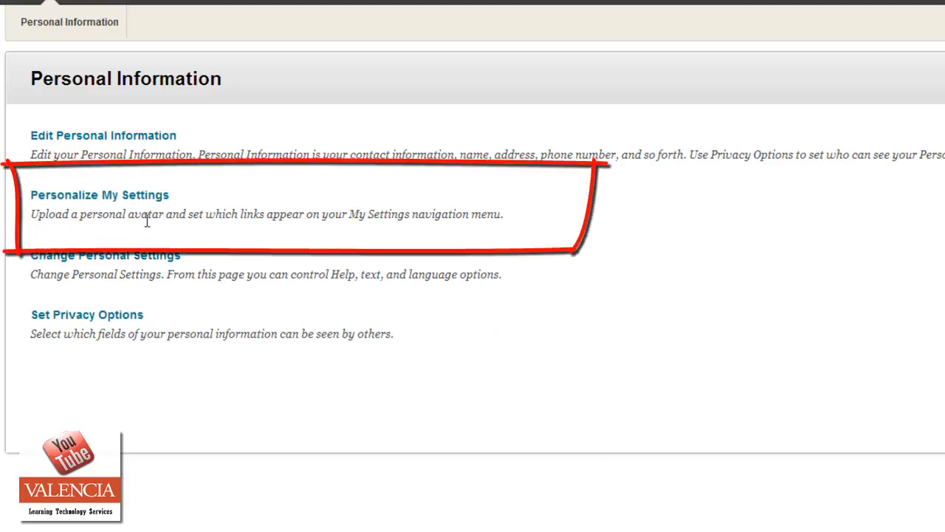
mouse_move(81, 204)
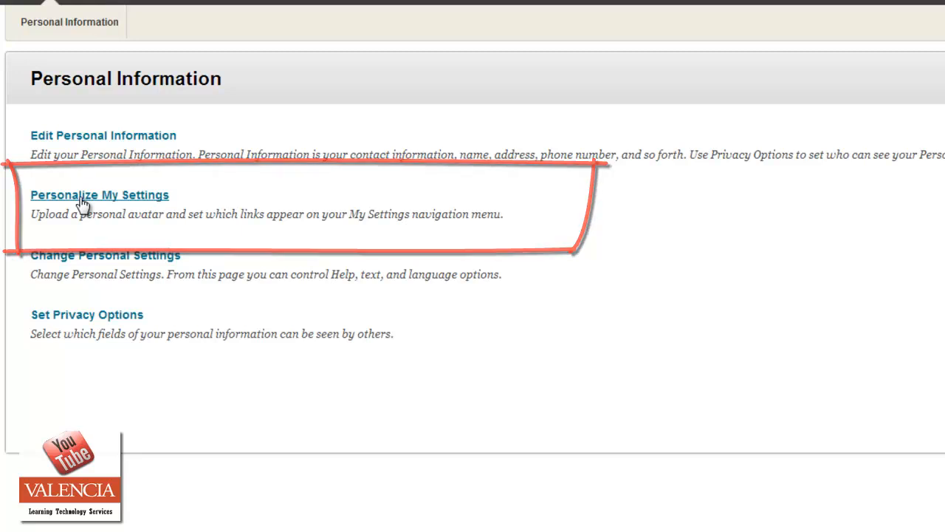
- On Personalize My Settings, select the Use custom avatar image option
click(100, 195)
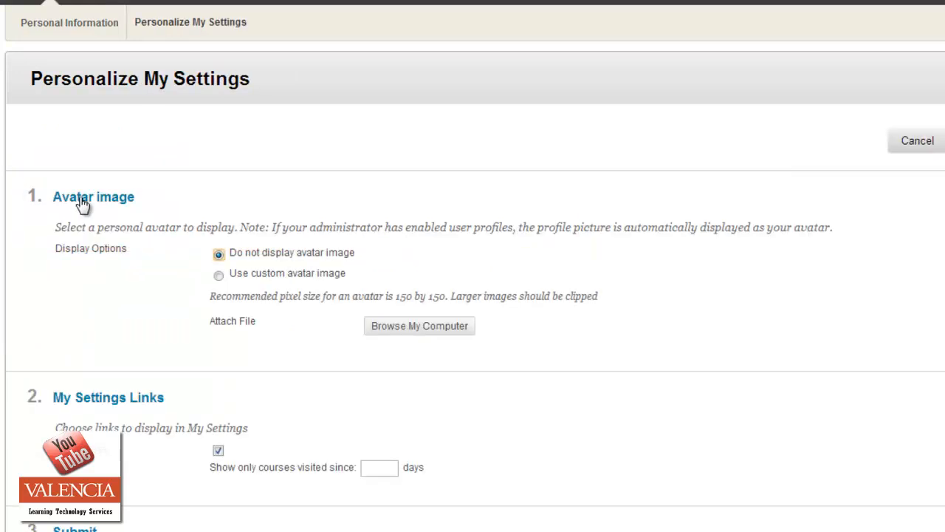
mouse_move(349, 258)
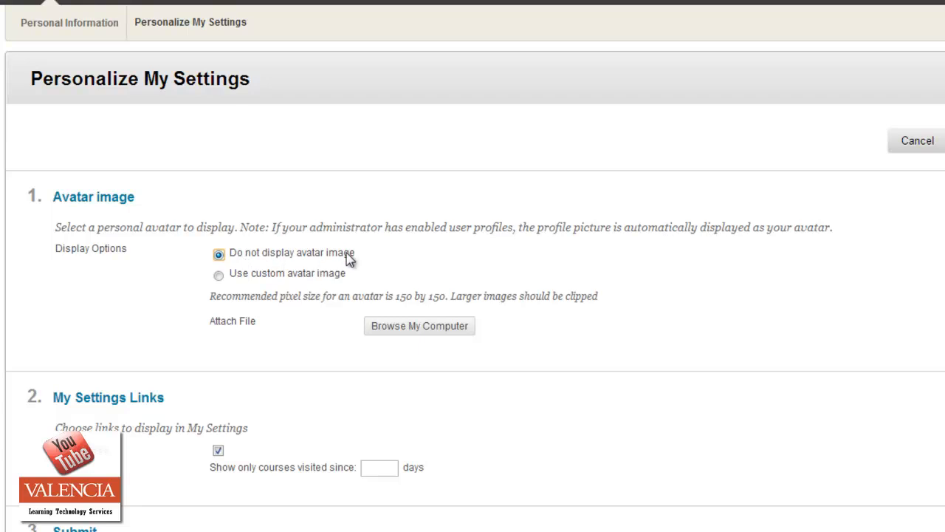
click(218, 275)
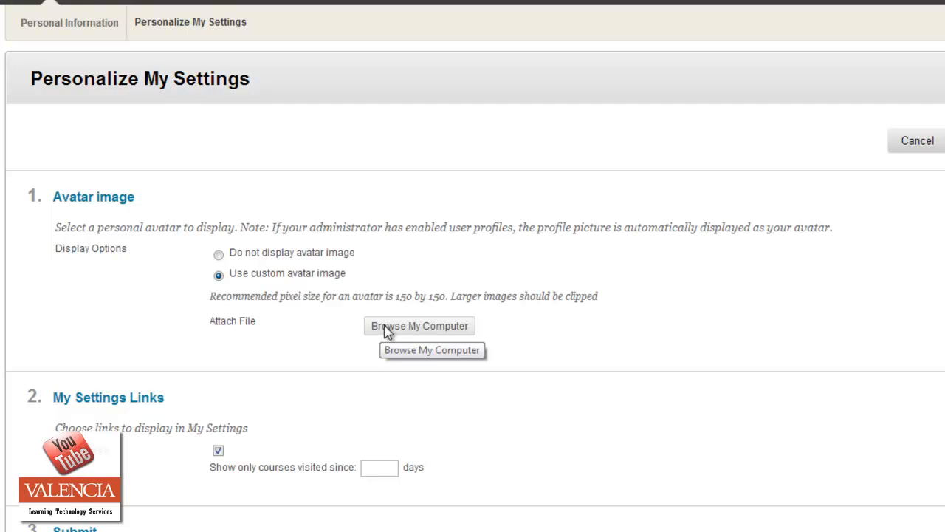
mouse_move(193, 316)
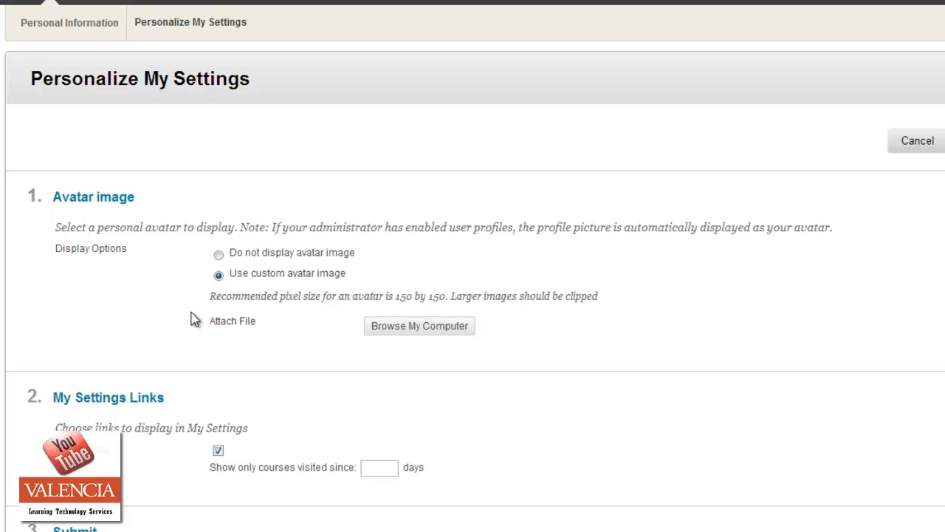
mouse_move(198, 309)
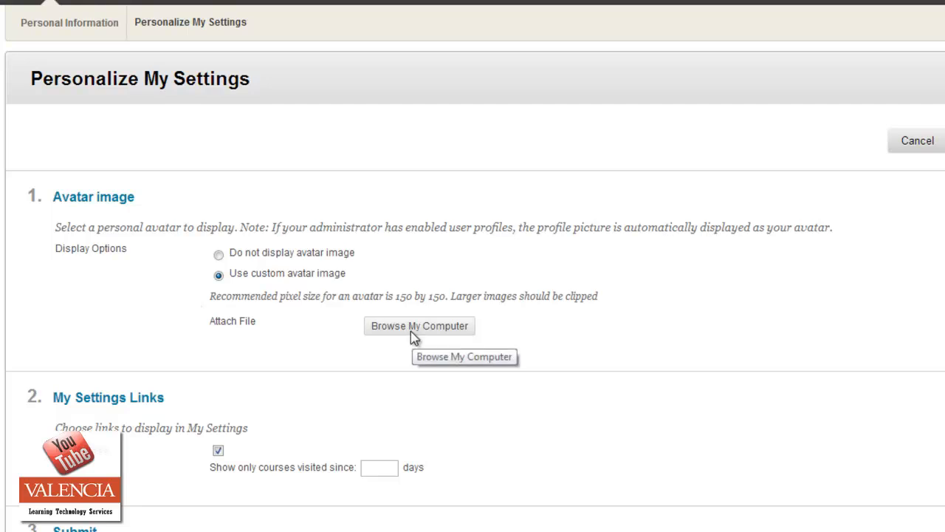
- Use Browse My Computer to pick the headshot image file for the avatar
click(419, 326)
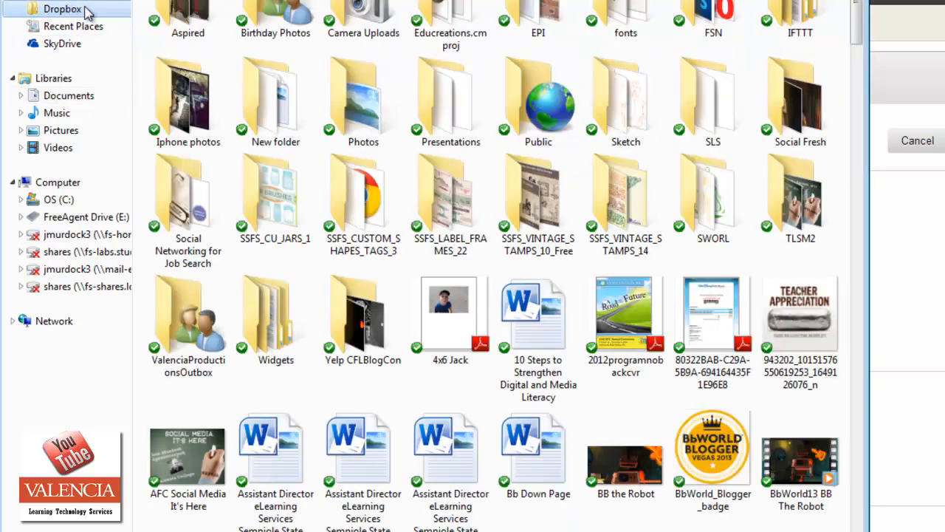
mouse_move(337, 121)
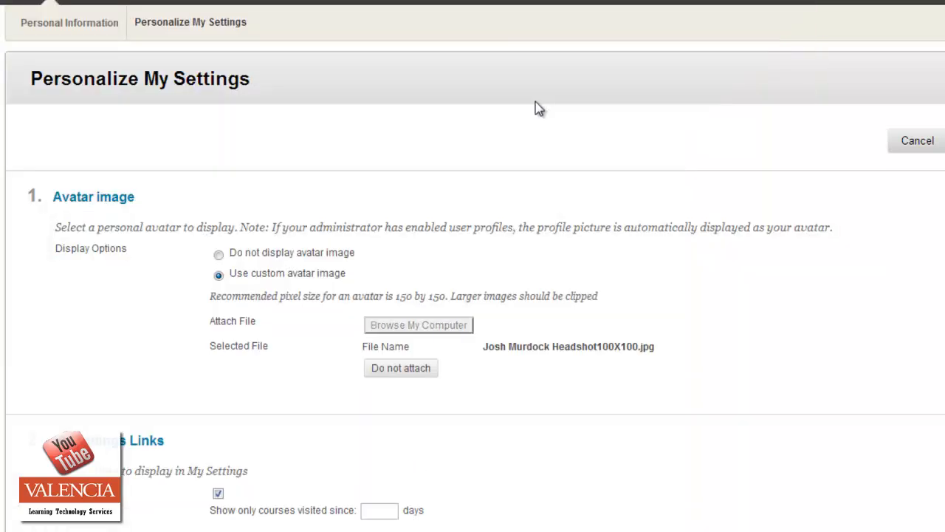
mouse_move(558, 304)
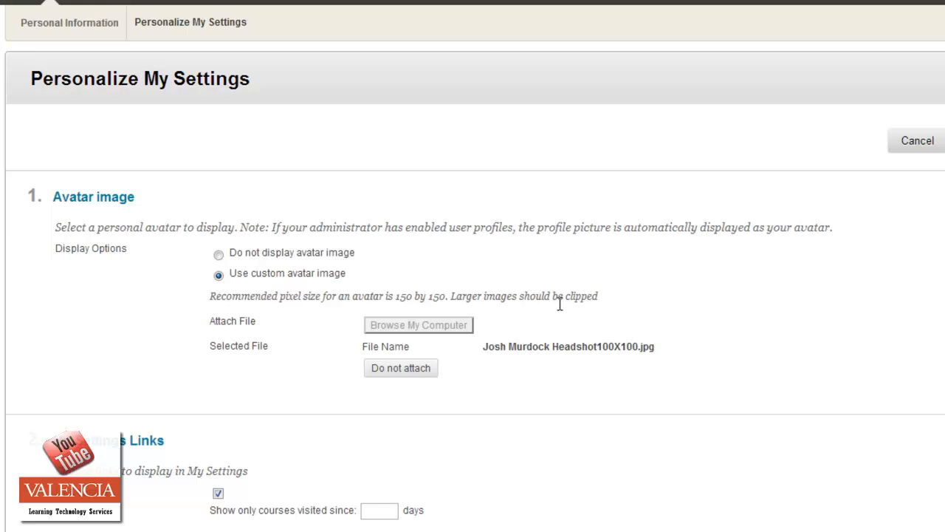
mouse_move(688, 351)
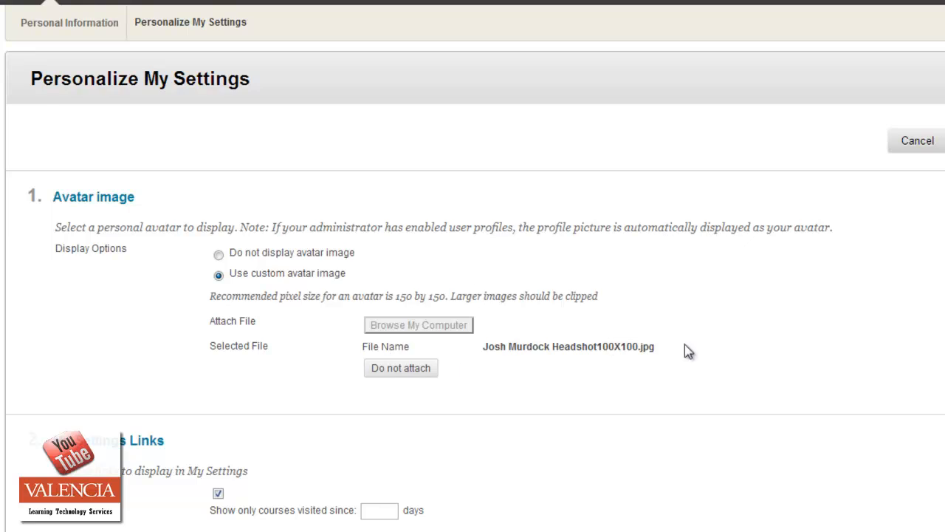
mouse_move(919, 186)
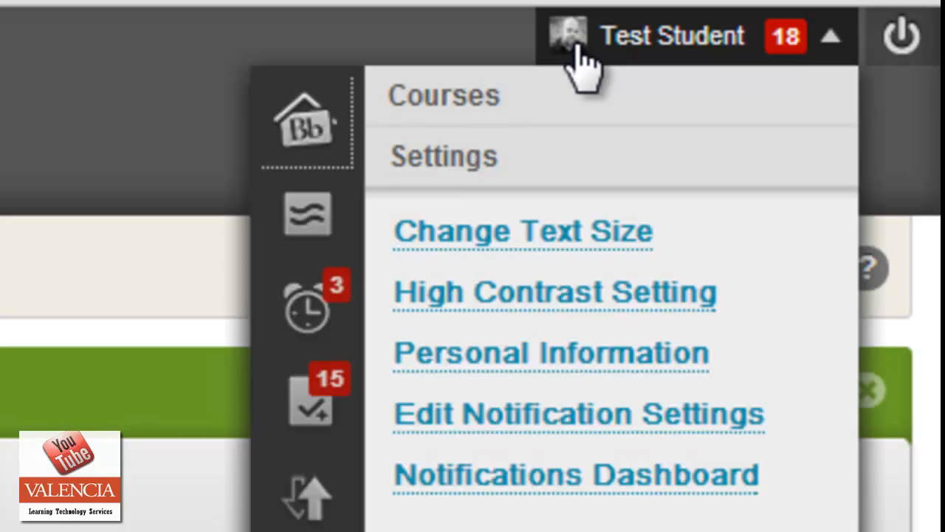
- Return to Personalize My Settings to confirm the headshot shows as the current avatar
click(549, 352)
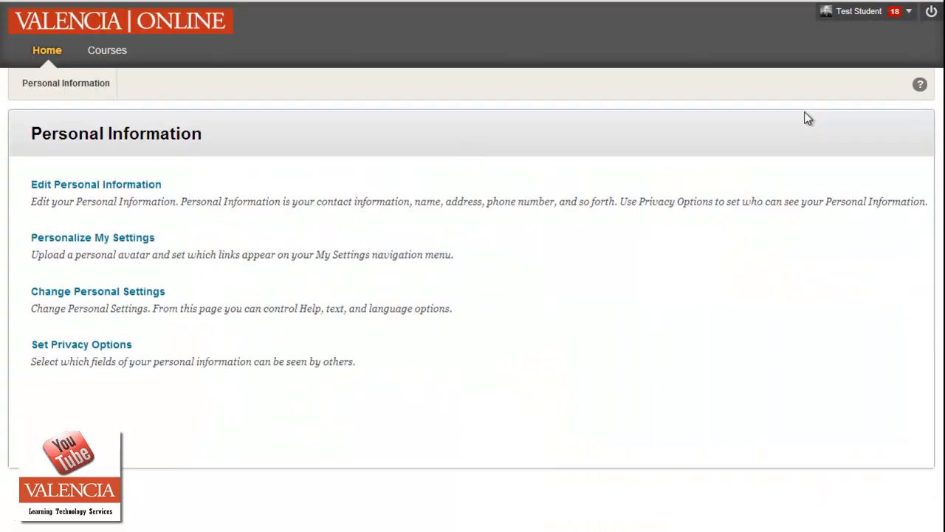
mouse_move(88, 245)
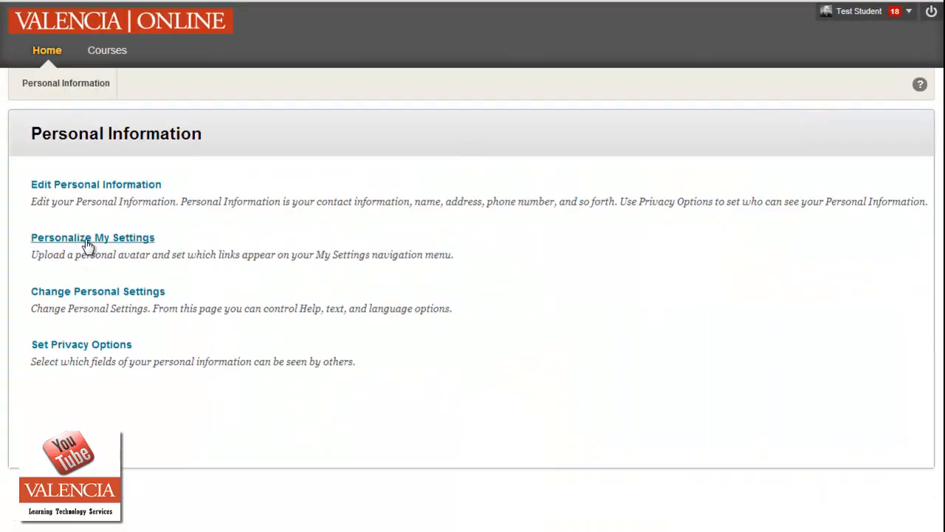
click(91, 236)
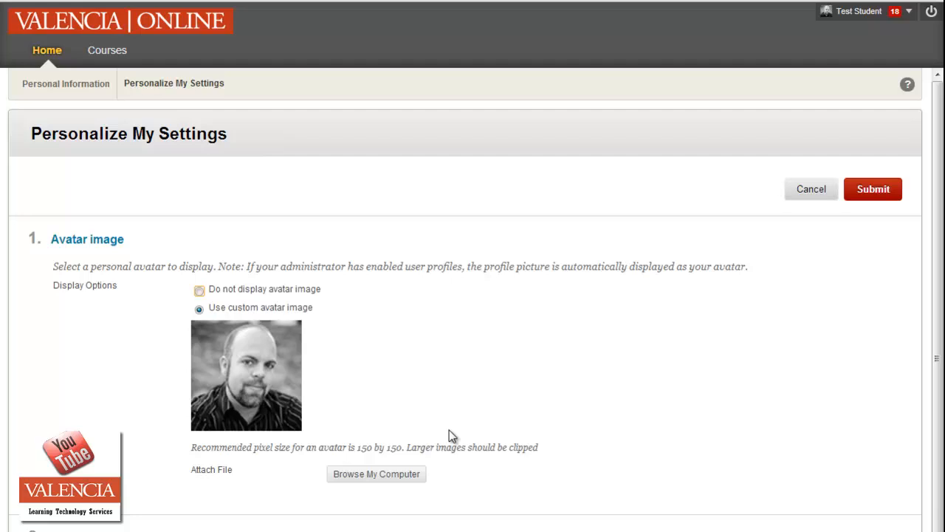
mouse_move(310, 363)
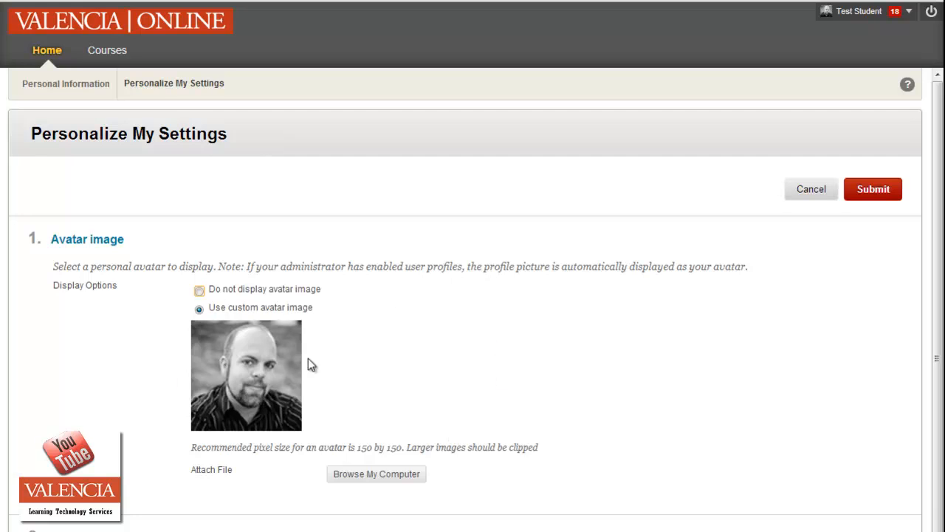
mouse_move(346, 375)
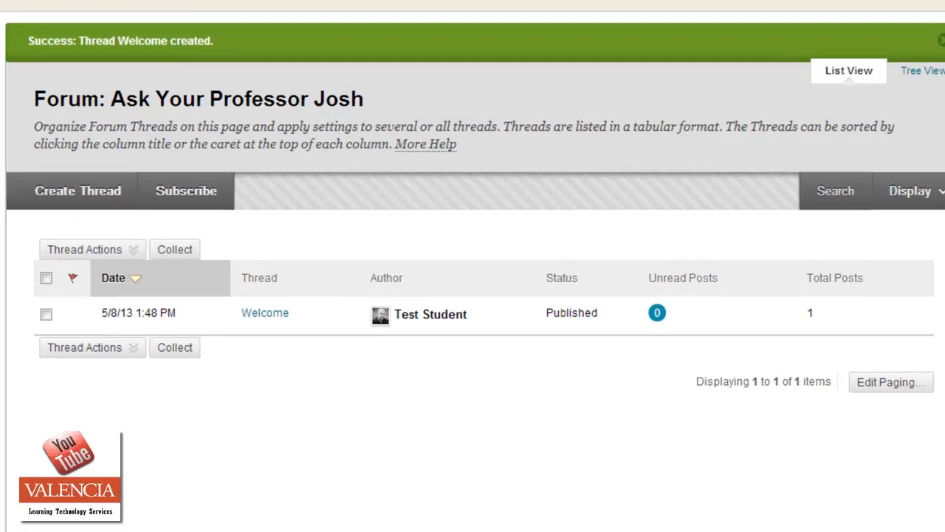
mouse_move(443, 313)
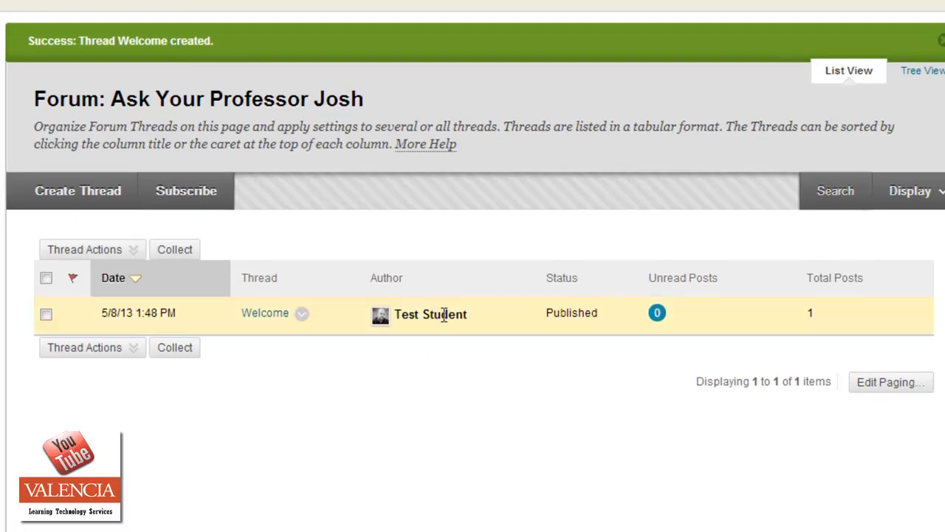
mouse_move(266, 317)
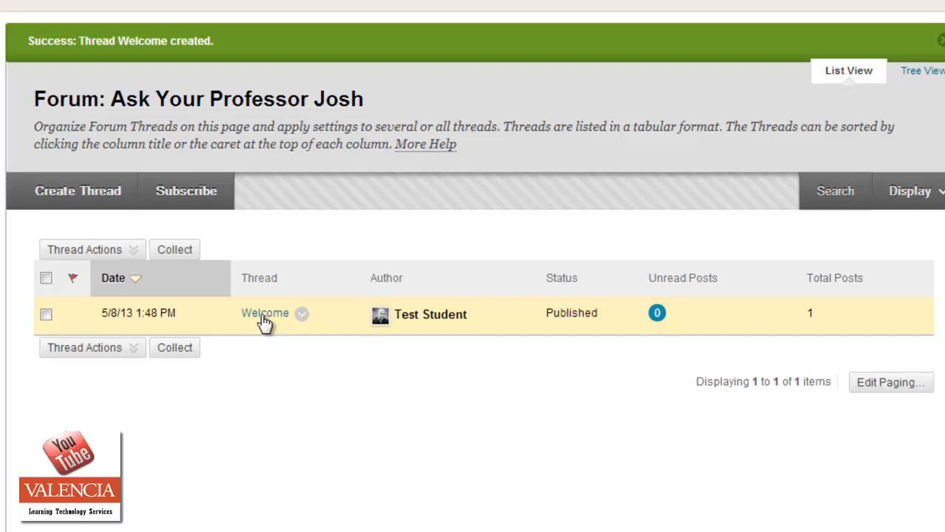
- View the Welcome thread with the new headshot avatar beside the test student's post
click(265, 313)
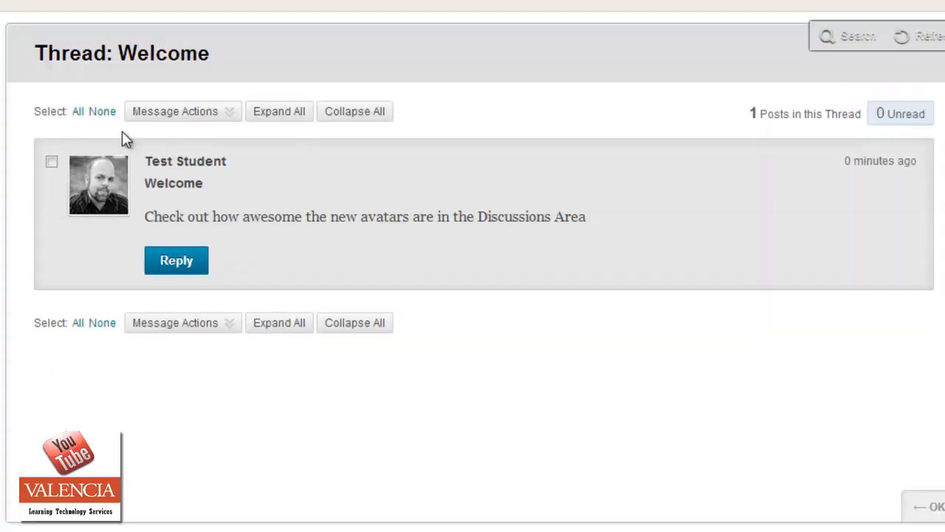
mouse_move(152, 195)
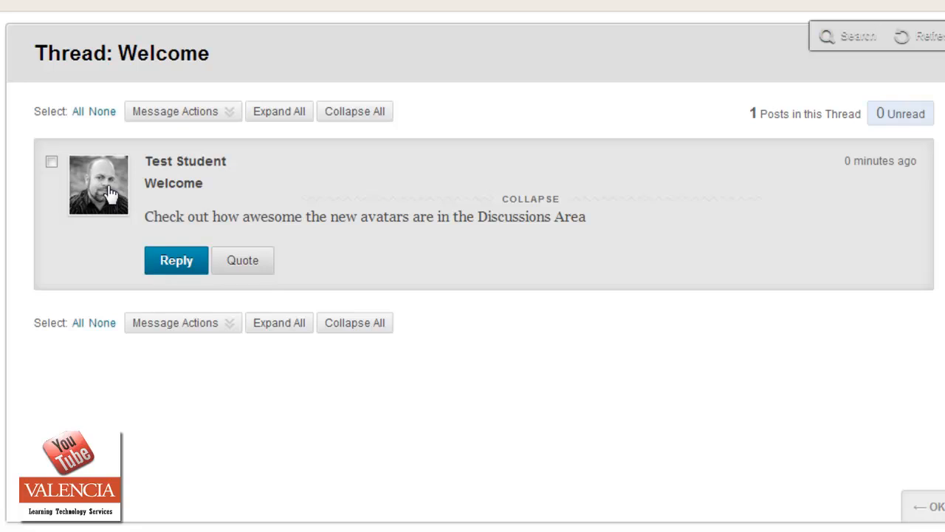
mouse_move(74, 287)
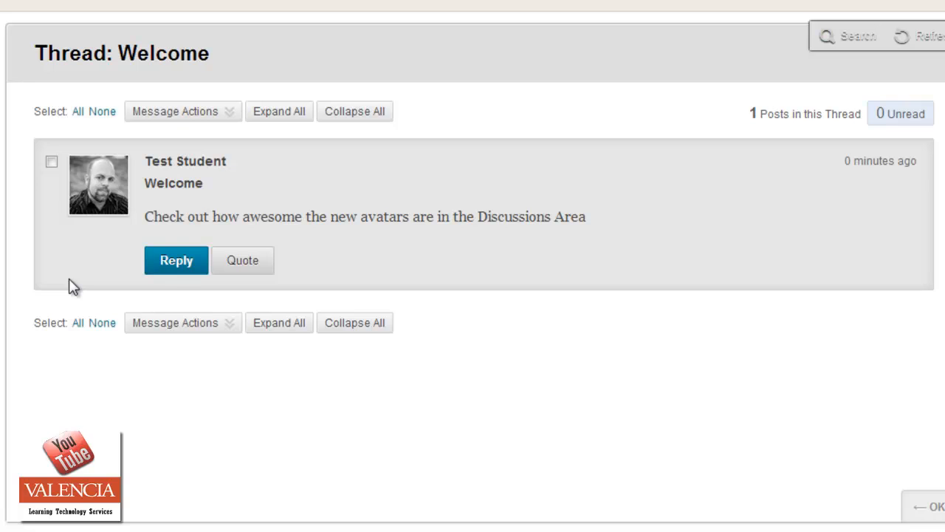
mouse_move(180, 308)
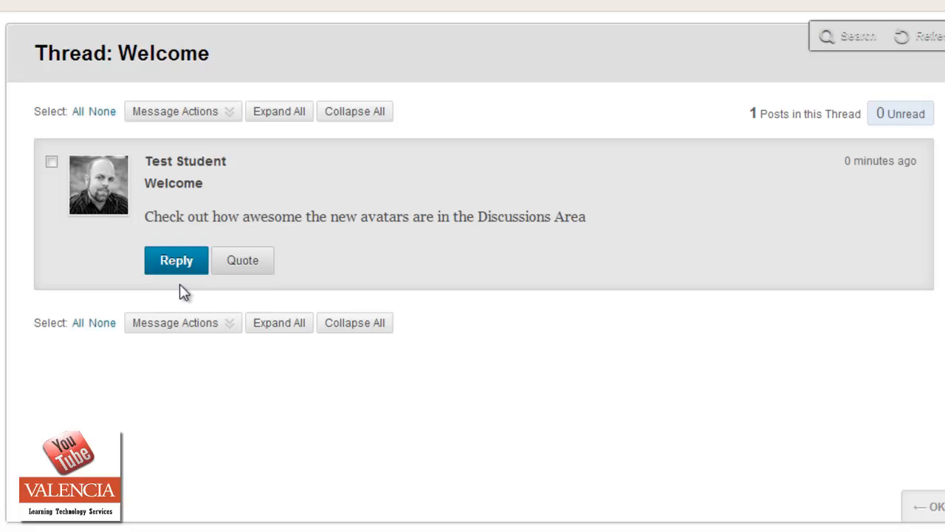
mouse_move(184, 284)
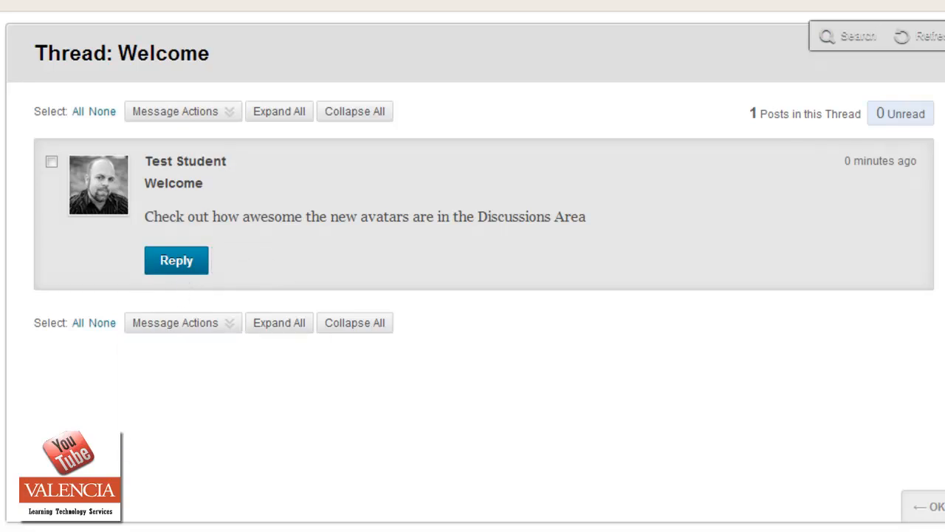
mouse_move(62, 422)
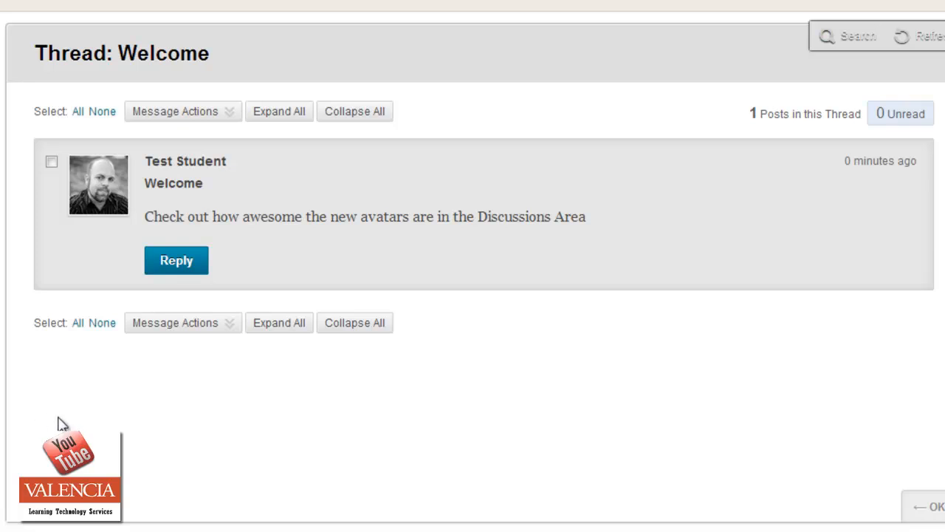
mouse_move(82, 416)
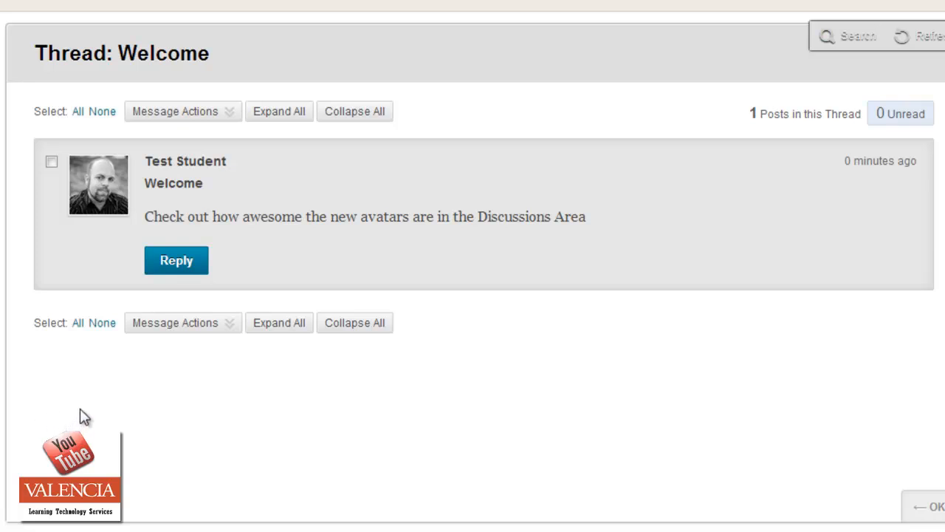
mouse_move(95, 405)
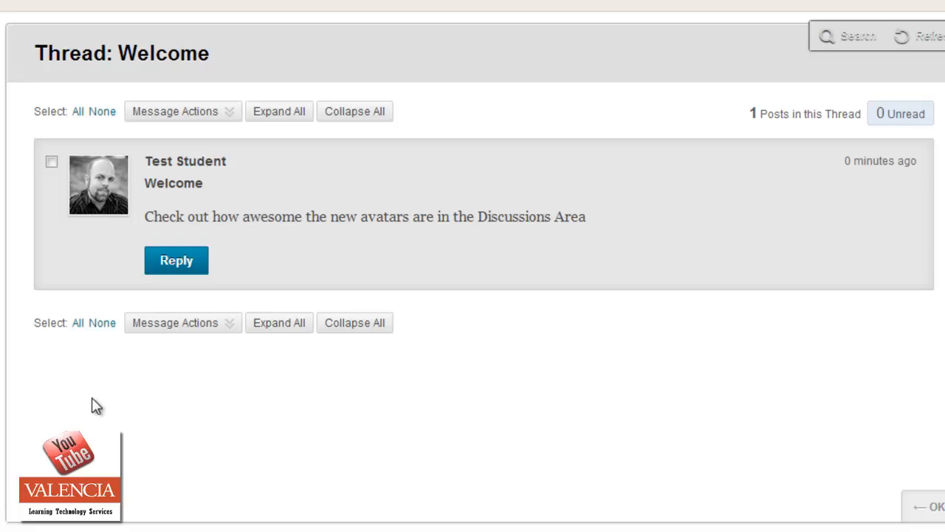
mouse_move(140, 393)
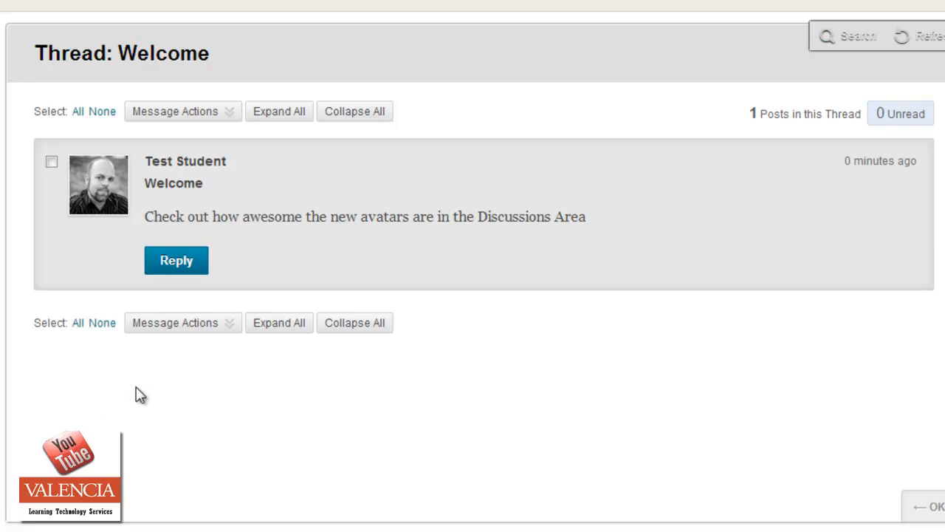
mouse_move(130, 396)
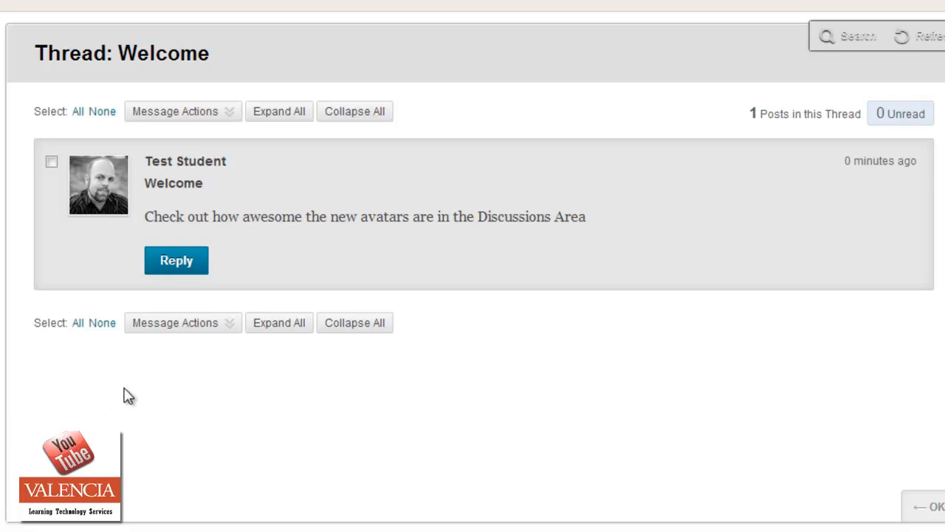